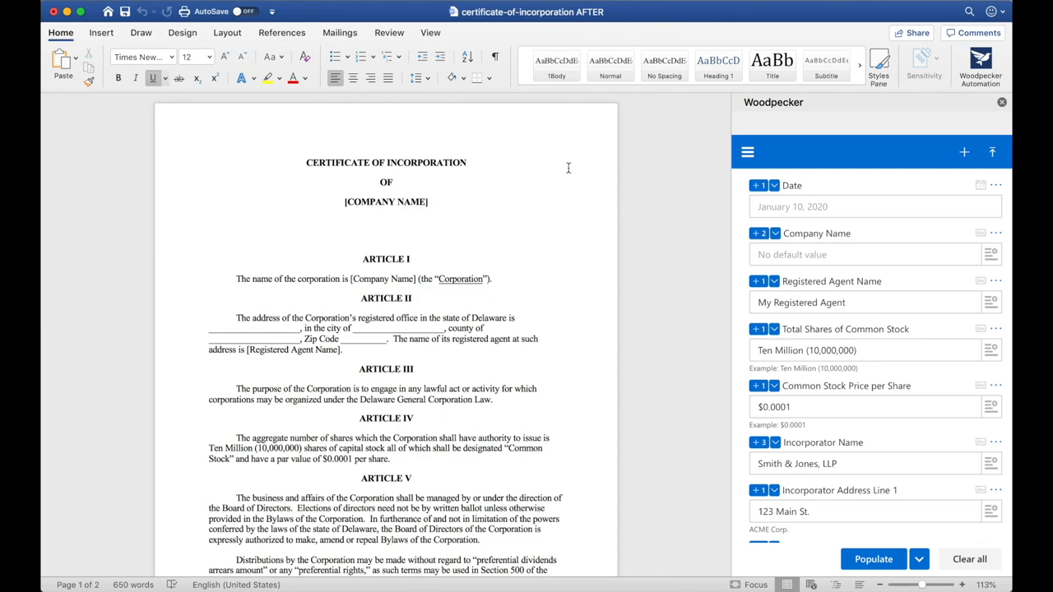
mouse_move(511, 181)
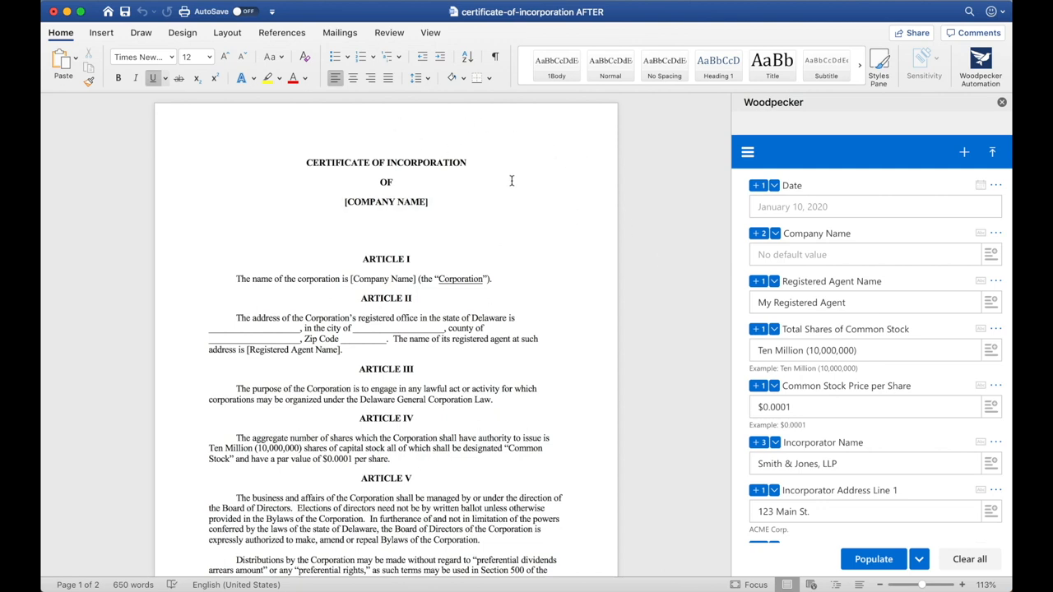
mouse_move(787, 260)
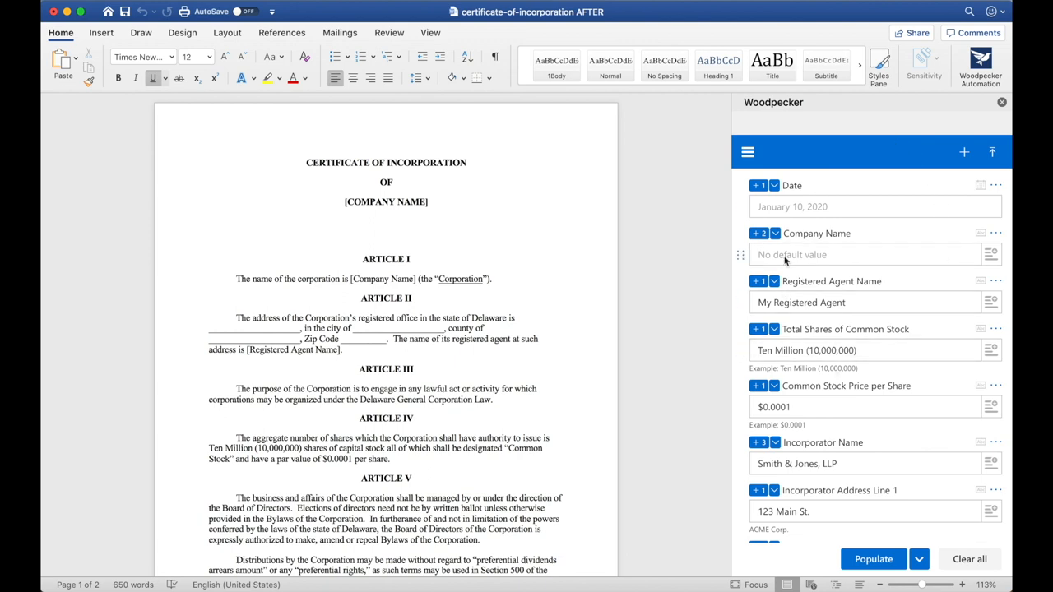
mouse_move(836, 375)
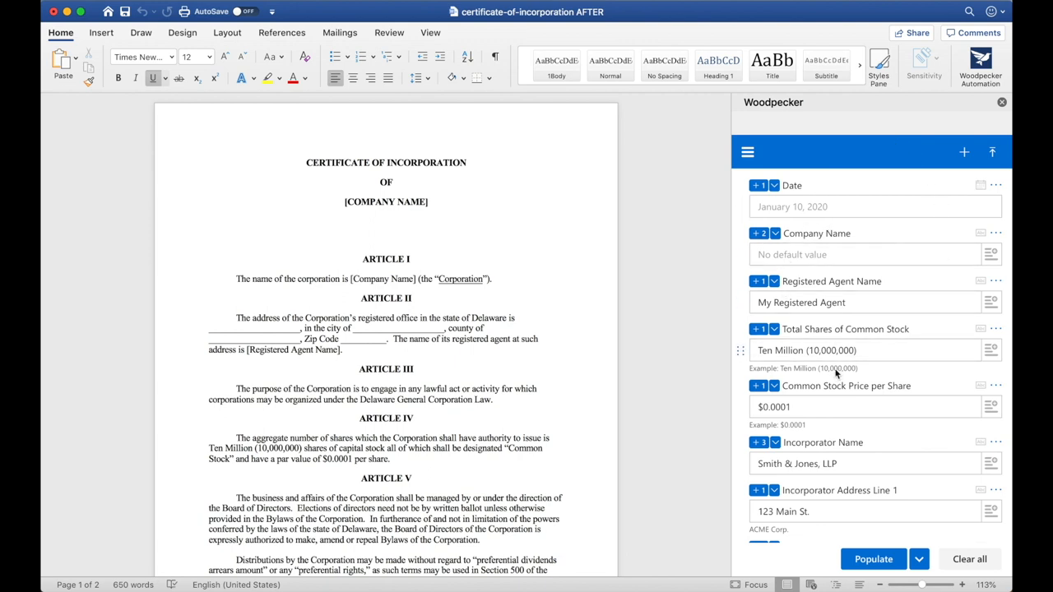
Enter 'ACME Corp.' as Company Name and populate the certificate with it.
left_click(875, 207)
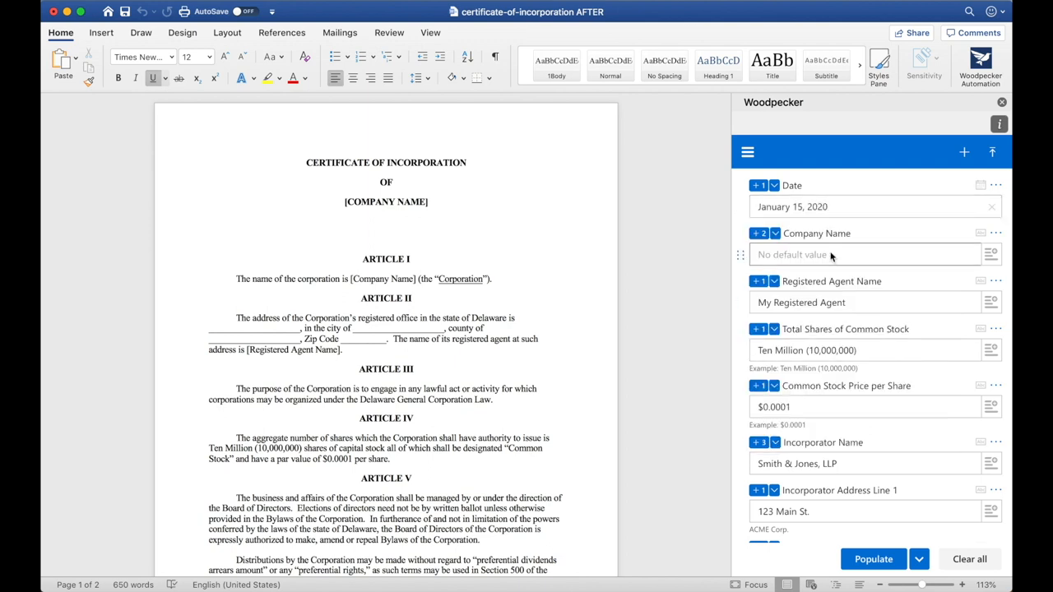
type("ACME C")
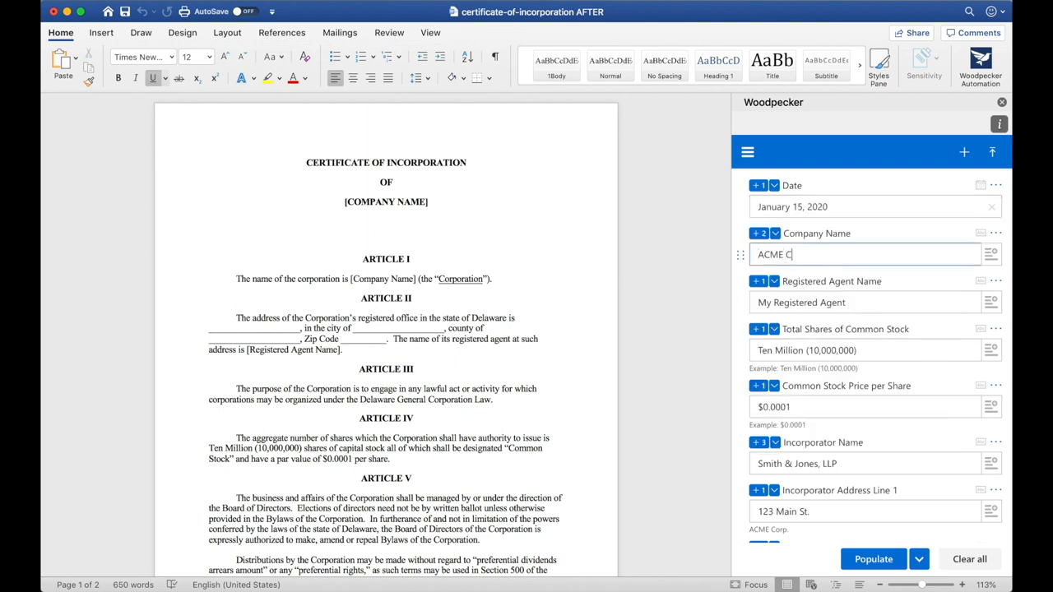
type("orp.")
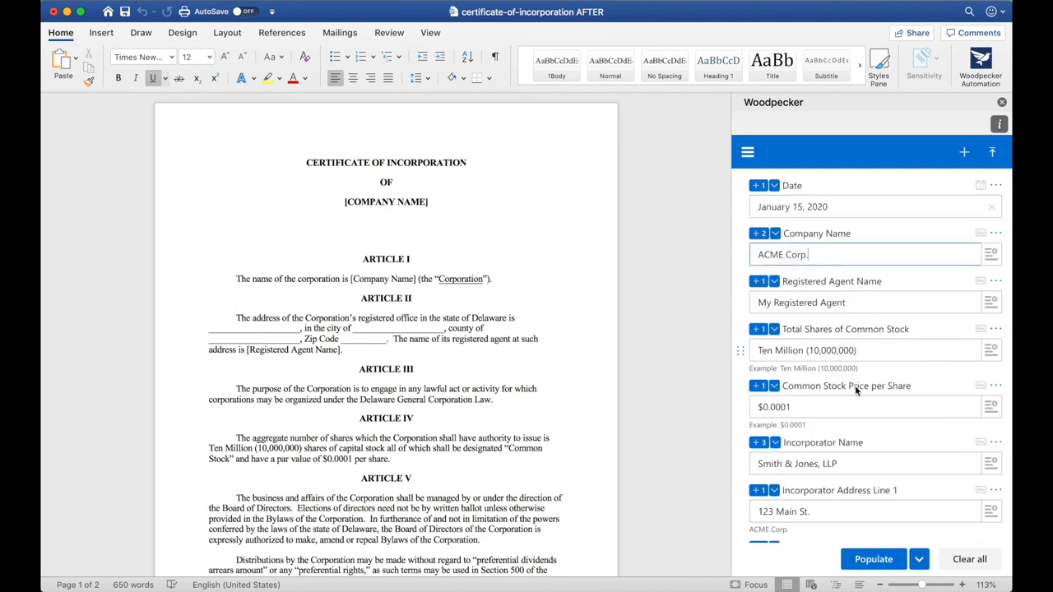
left_click(872, 560)
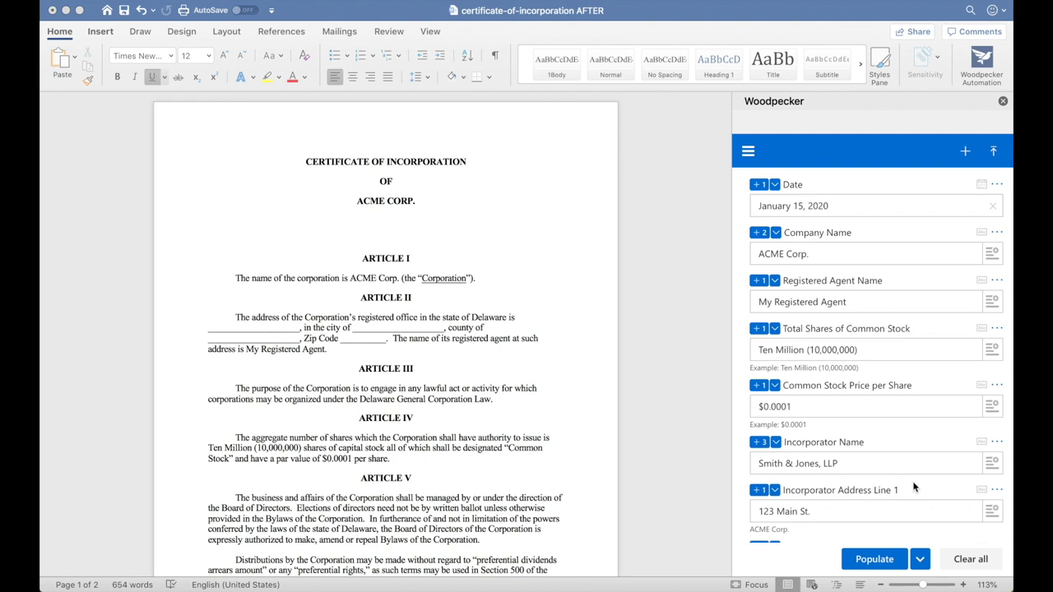
Use Populate Multiple and select an extra document to populate with the same data.
left_click(920, 559)
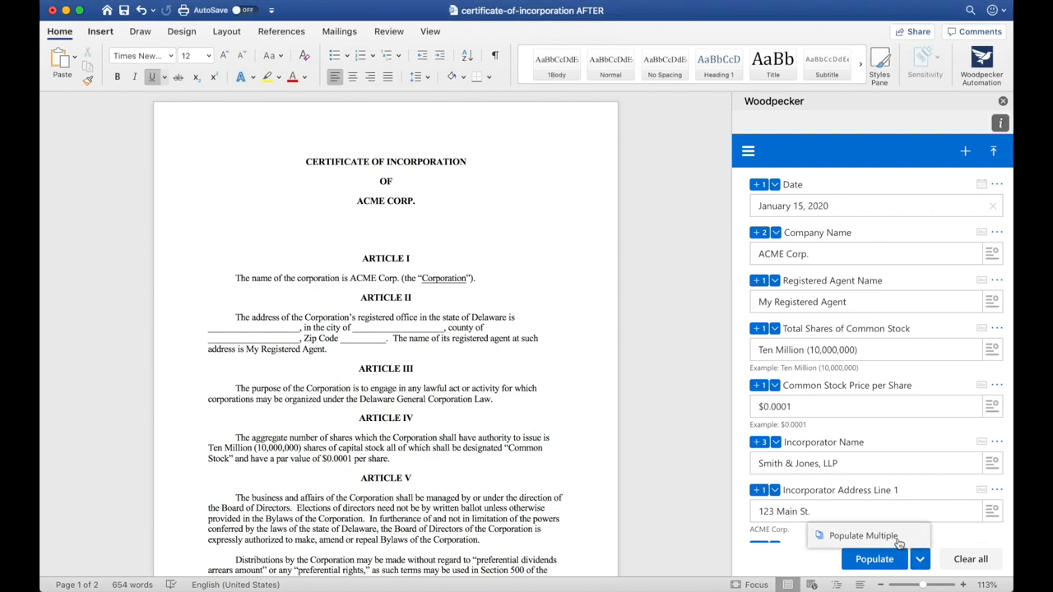
left_click(862, 535)
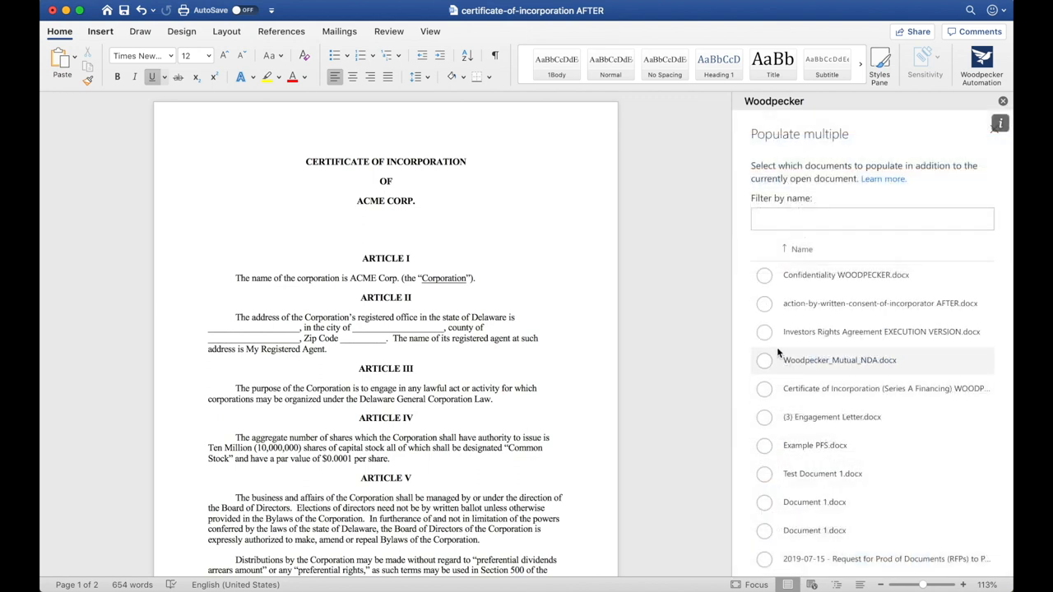
left_click(764, 333)
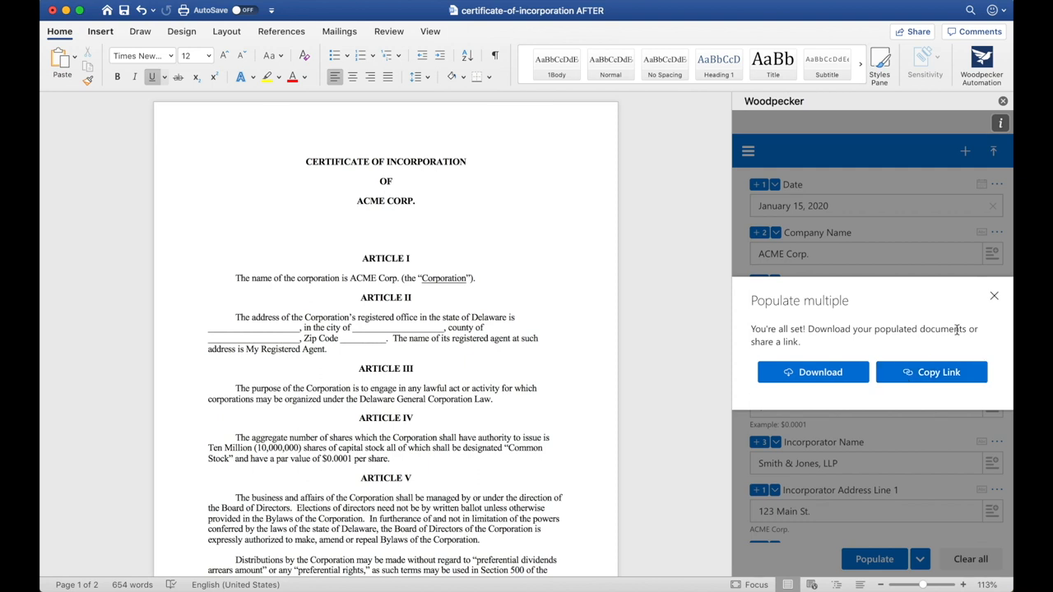
View the stored document collection from the populate confirmation.
left_click(994, 296)
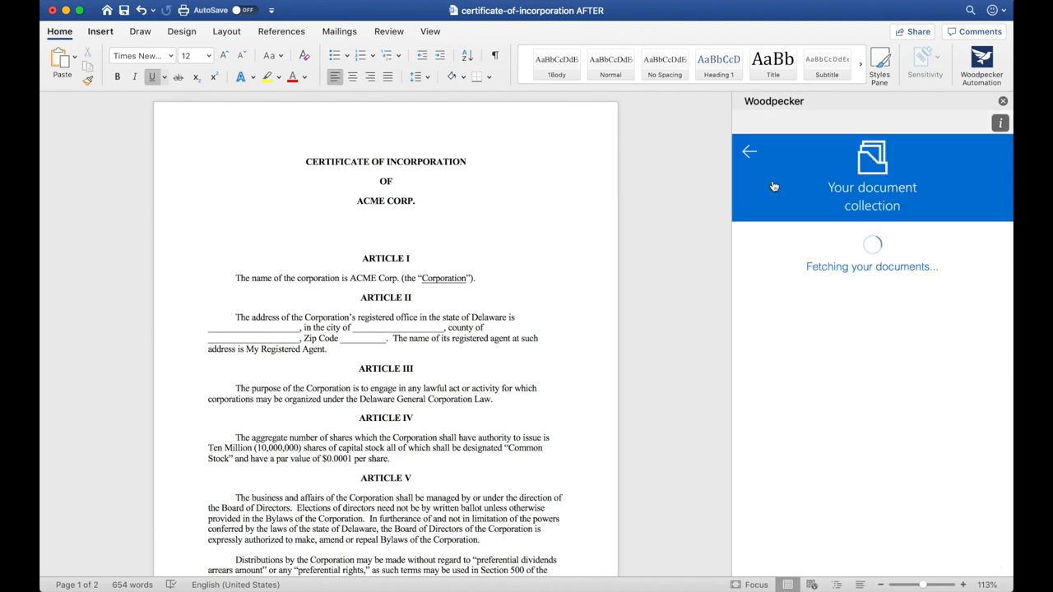
mouse_move(966, 264)
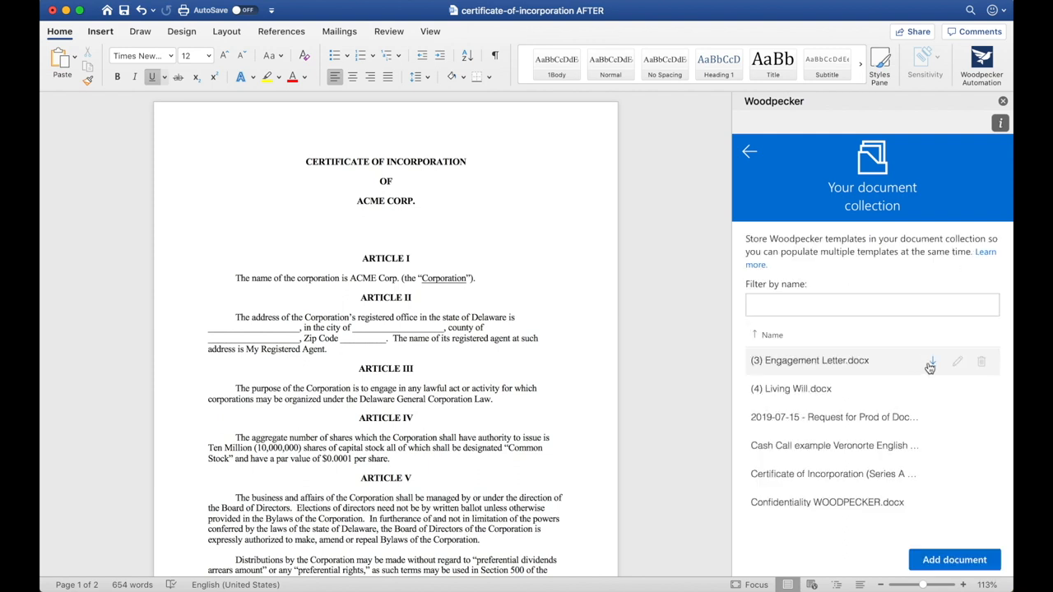
mouse_move(809, 256)
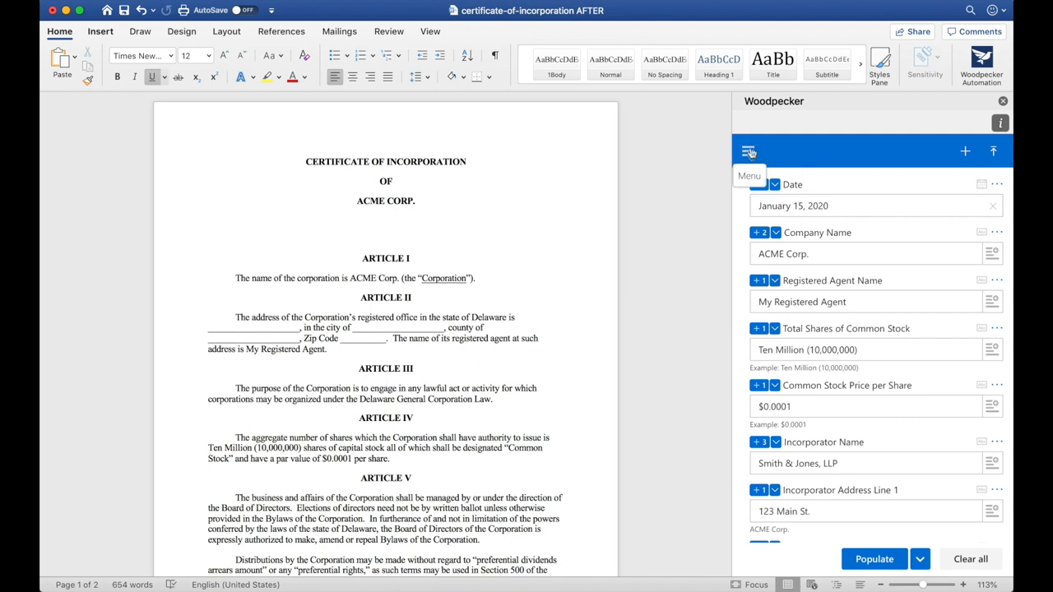
left_click(749, 152)
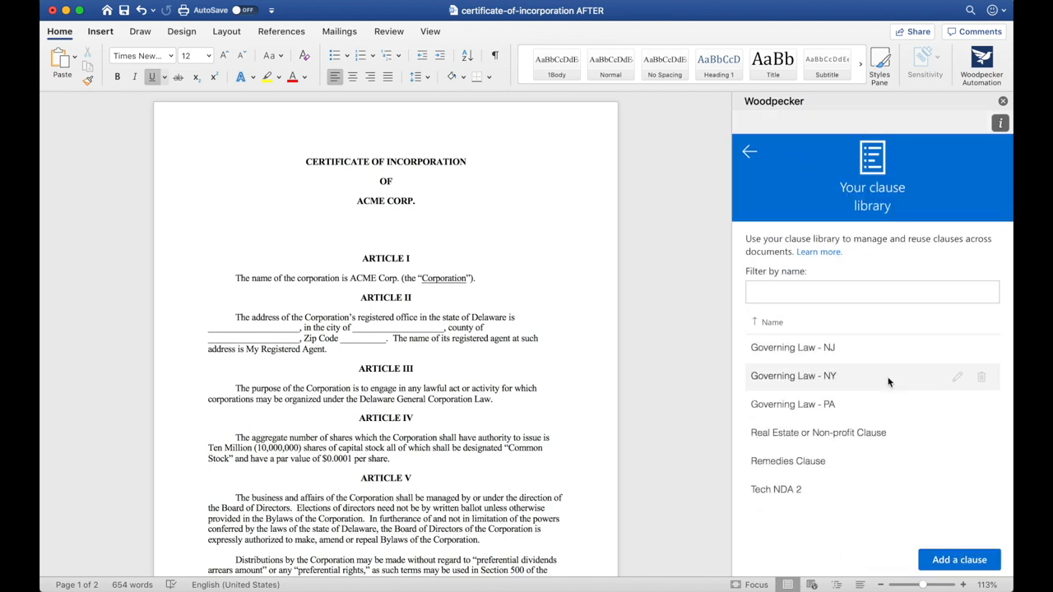
mouse_move(882, 405)
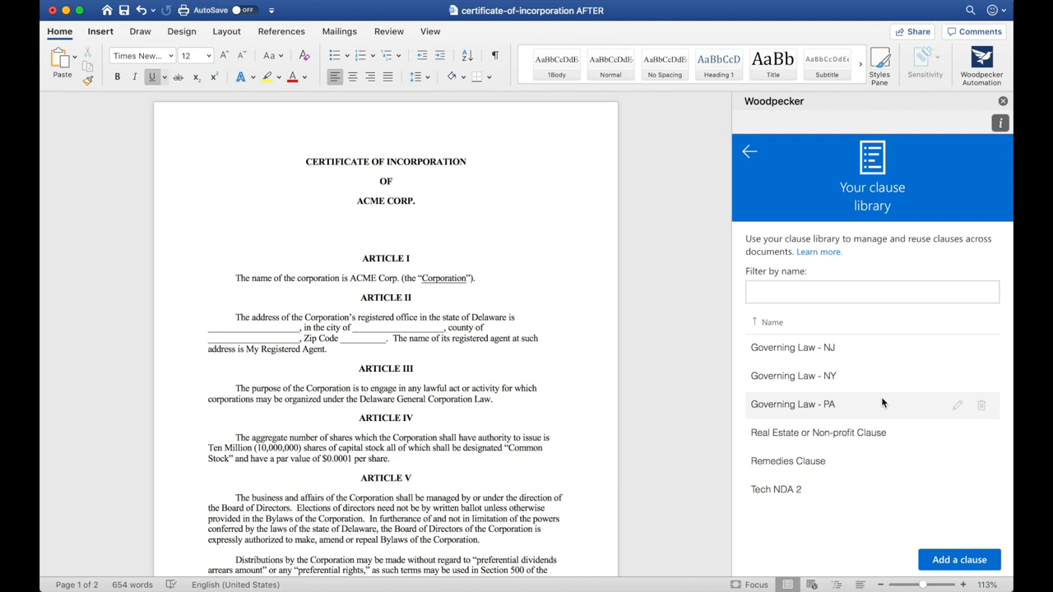
left_click(750, 152)
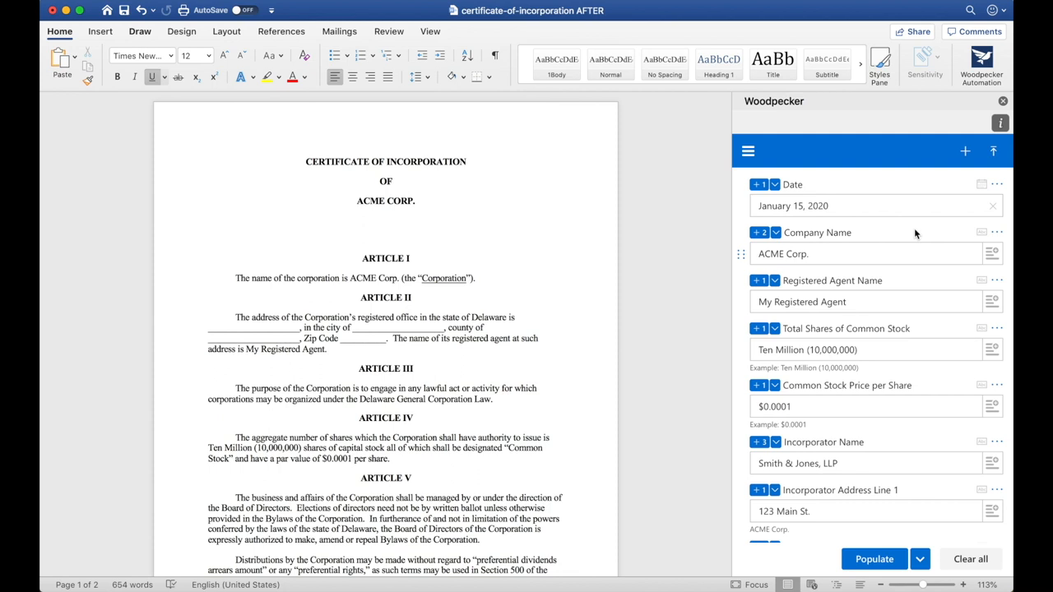
Copy this document's field data via Reuse fields, then return to the field list.
left_click(747, 151)
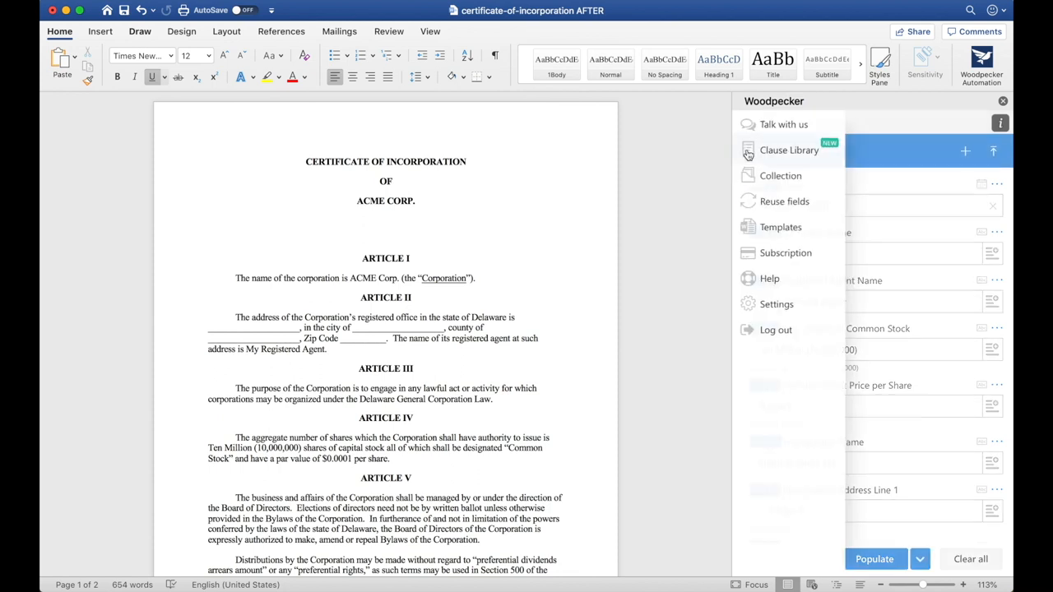
left_click(783, 201)
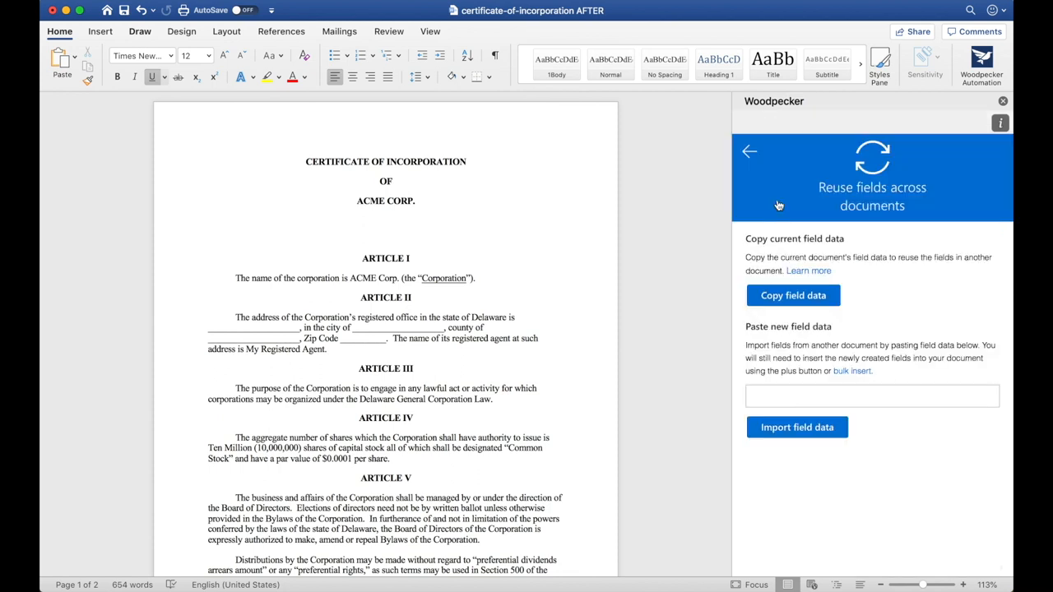
left_click(793, 297)
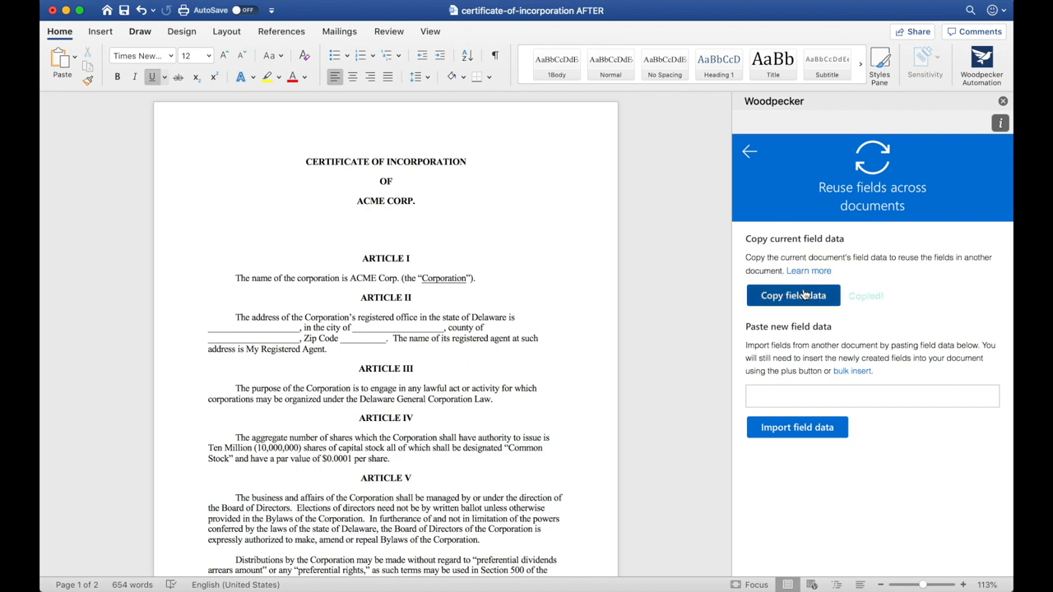
left_click(872, 395)
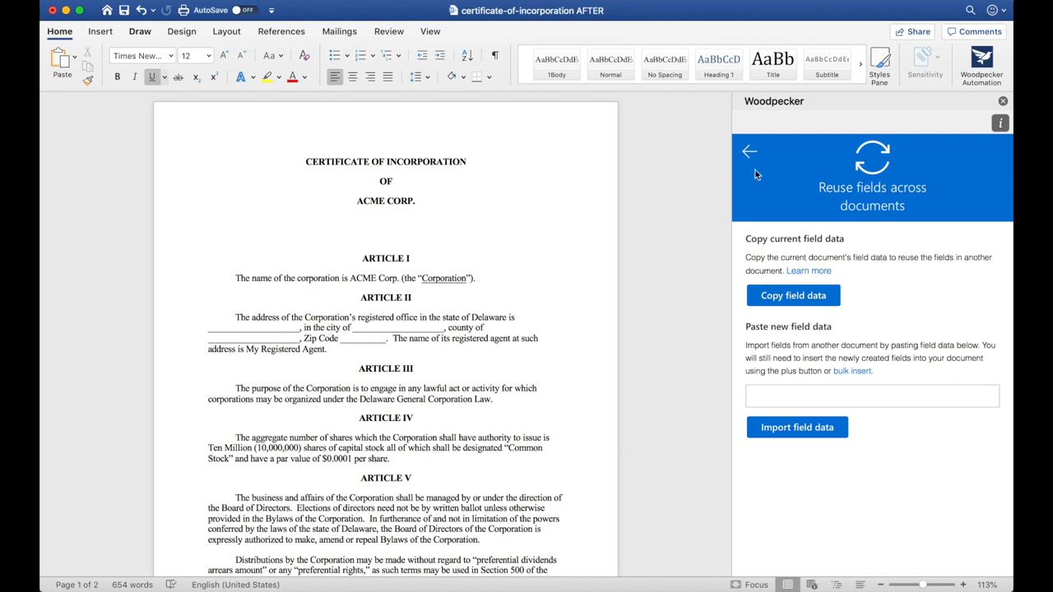
left_click(750, 152)
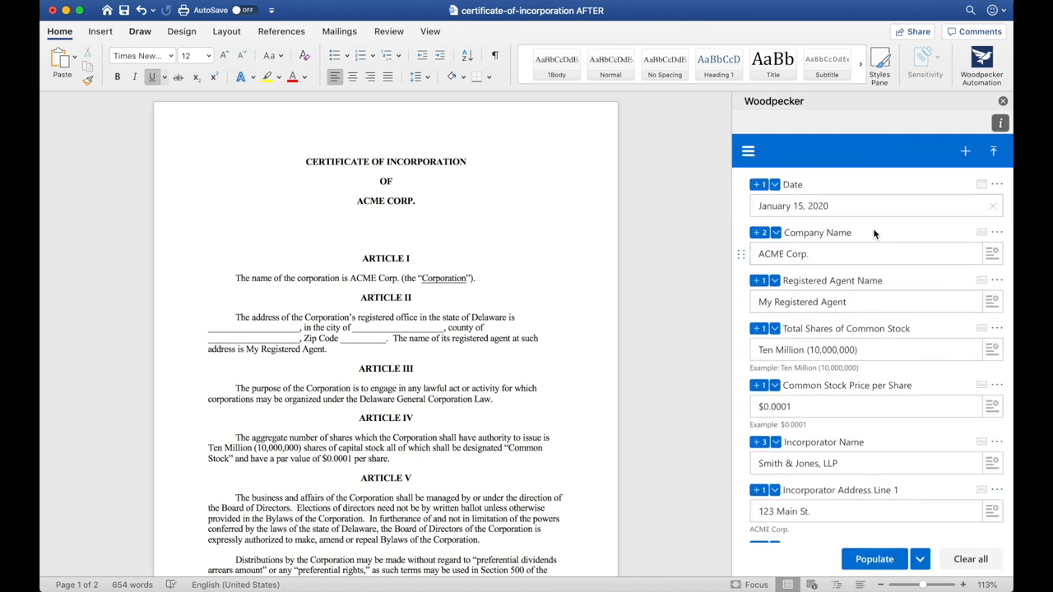
mouse_move(898, 234)
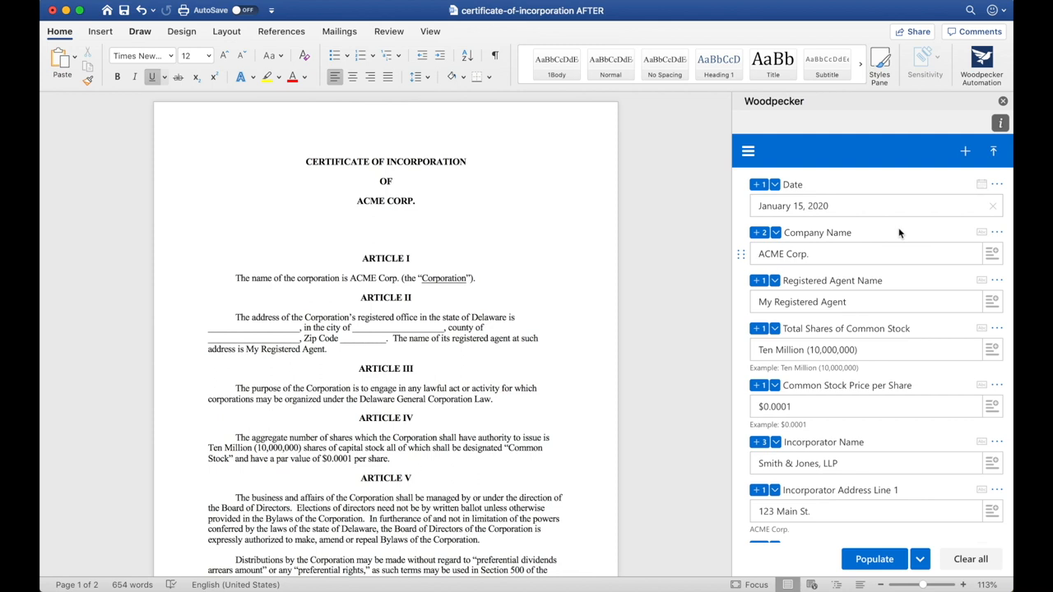
Show the Woodpecker Settings page with the simple view and API key options.
left_click(747, 151)
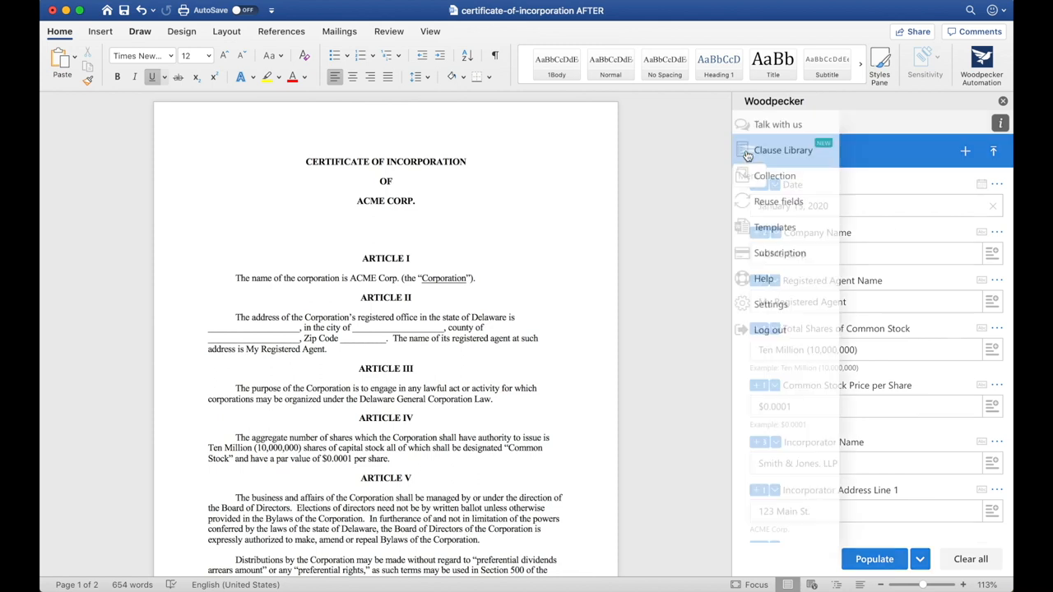
left_click(770, 303)
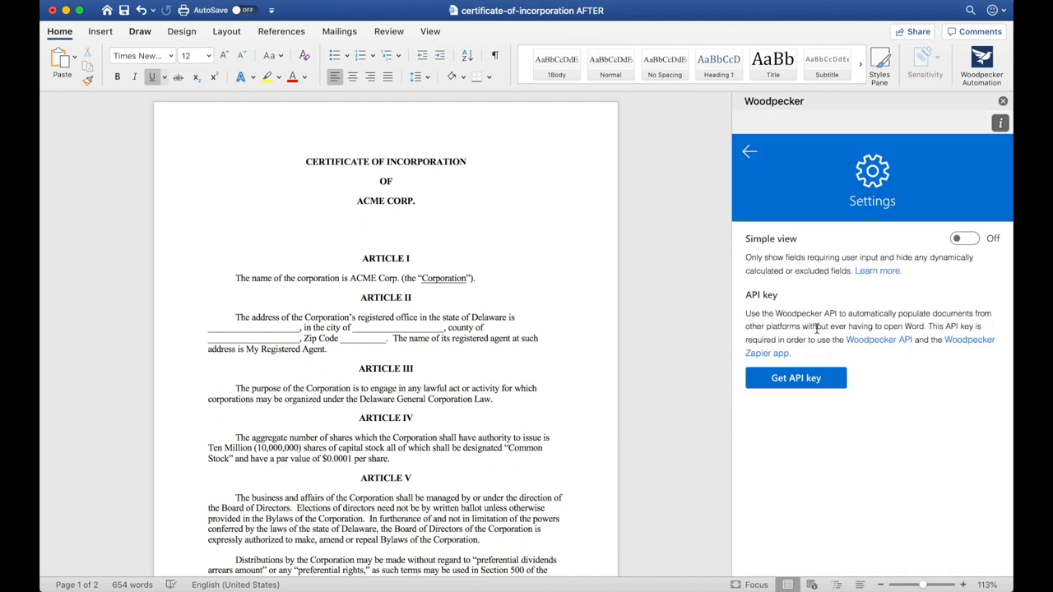
mouse_move(958, 345)
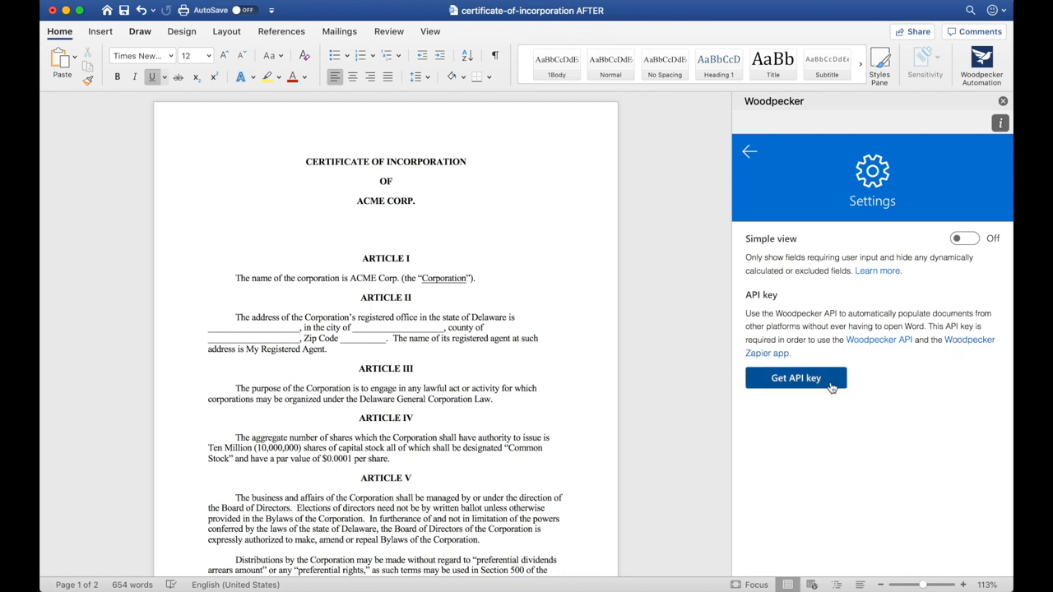
mouse_move(756, 170)
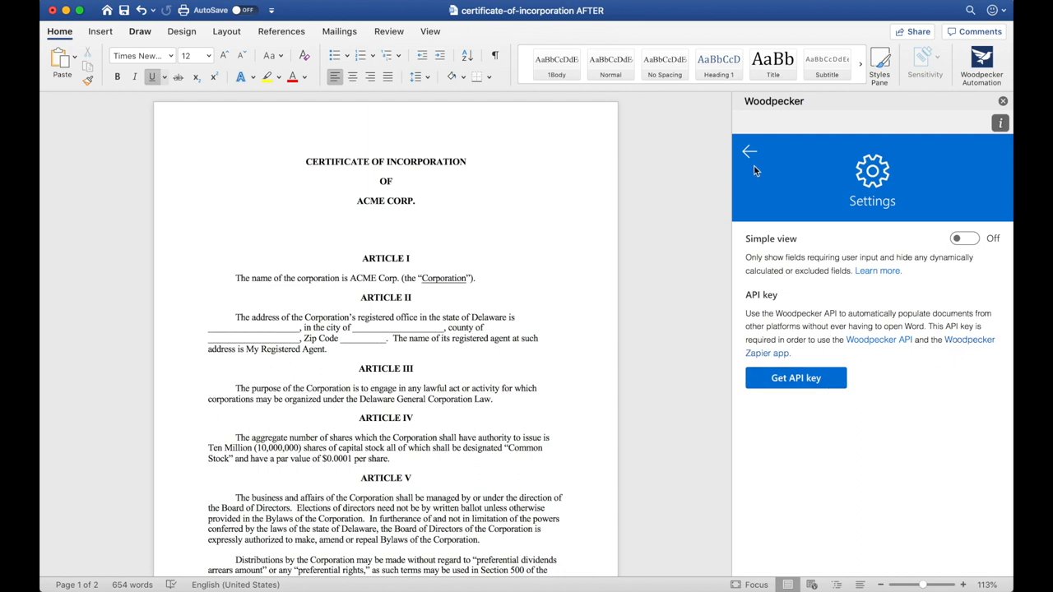
Leave Settings and return to the template field list.
left_click(750, 152)
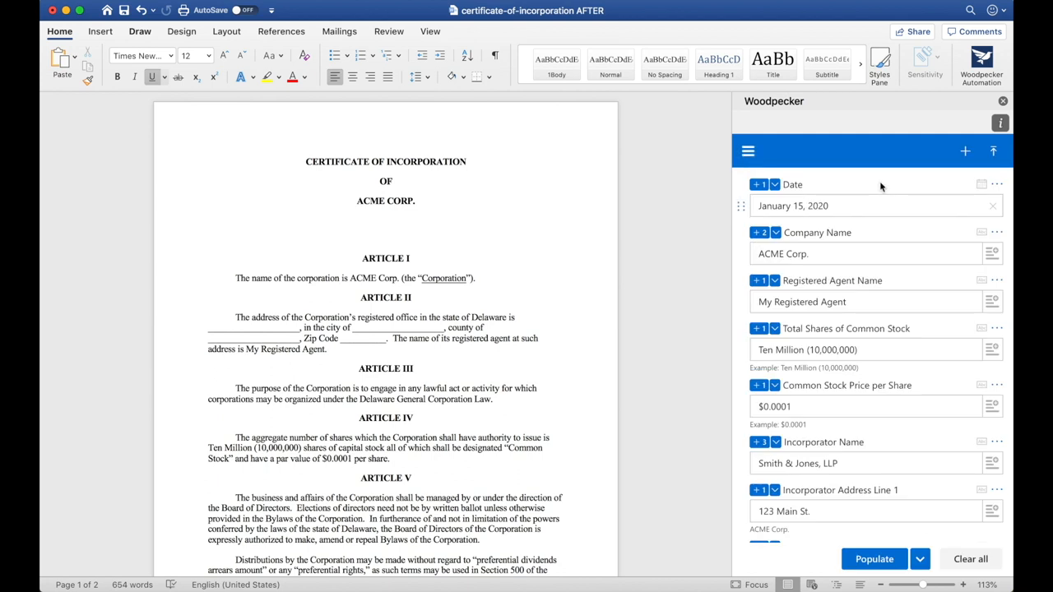
mouse_move(783, 171)
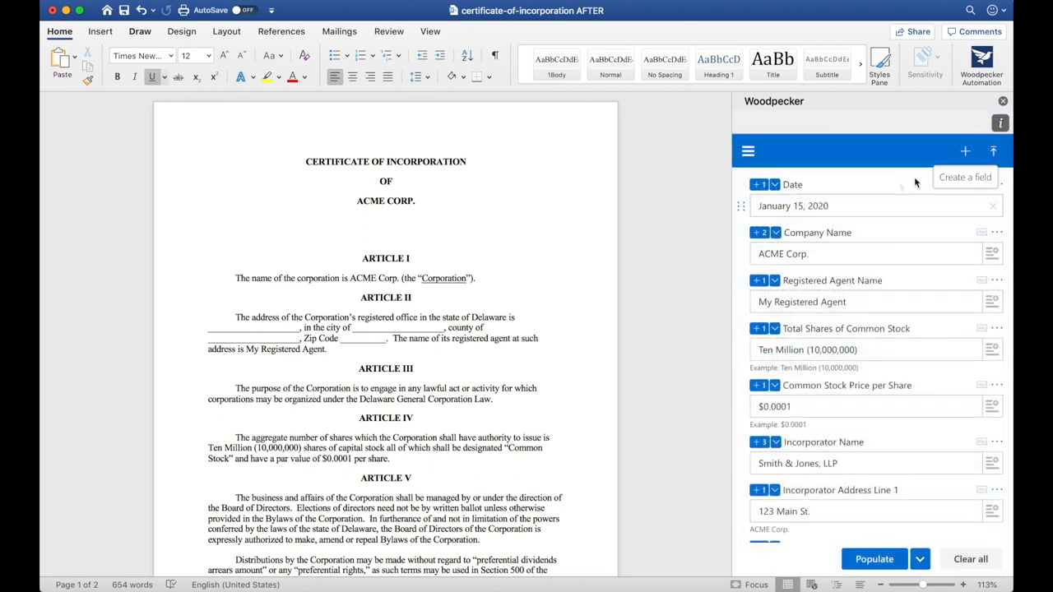
mouse_move(900, 188)
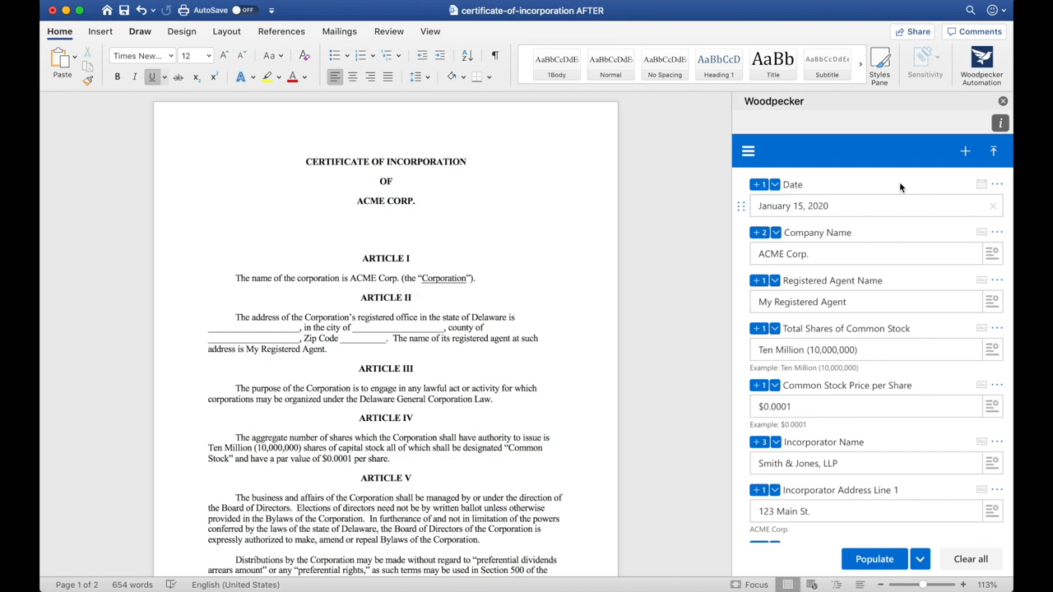